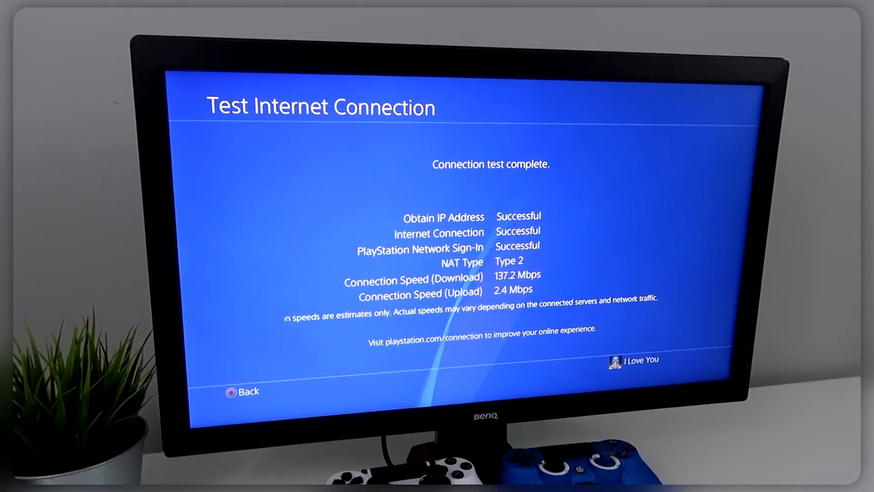
Exit the connection test results back to the PS4 home screen near the PlayStation Store.
key("Circle")
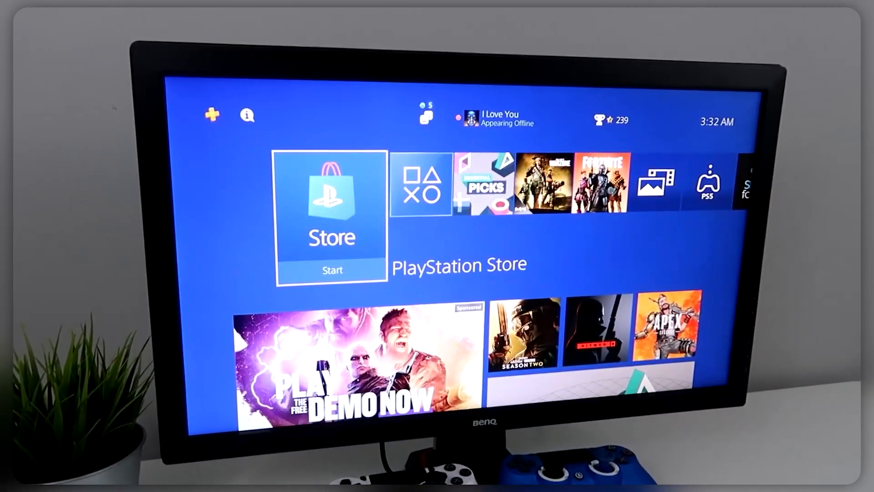
scroll("right", 3)
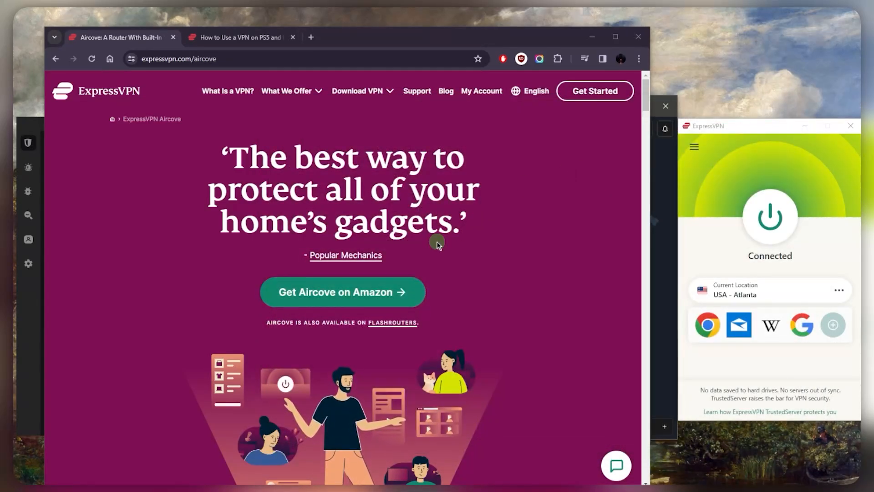
mouse_move(241, 36)
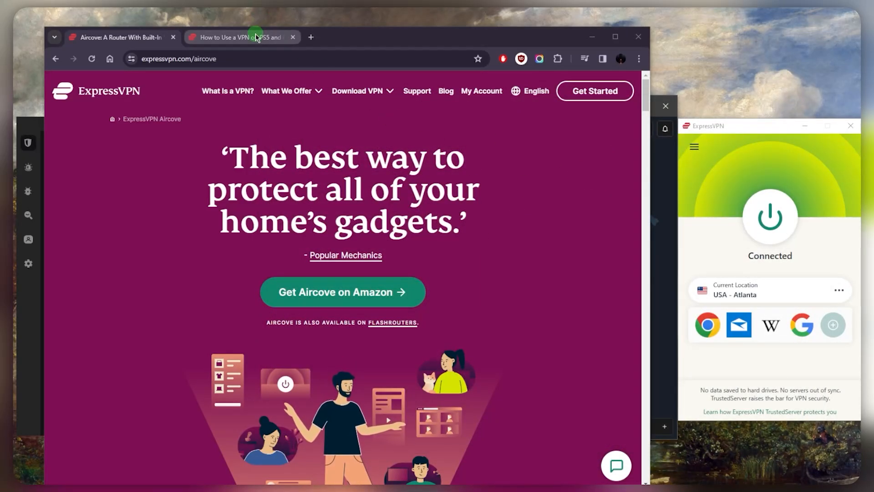
Switch the browser to the 'How to Use a VPN on PS5' guide page.
left_click(240, 36)
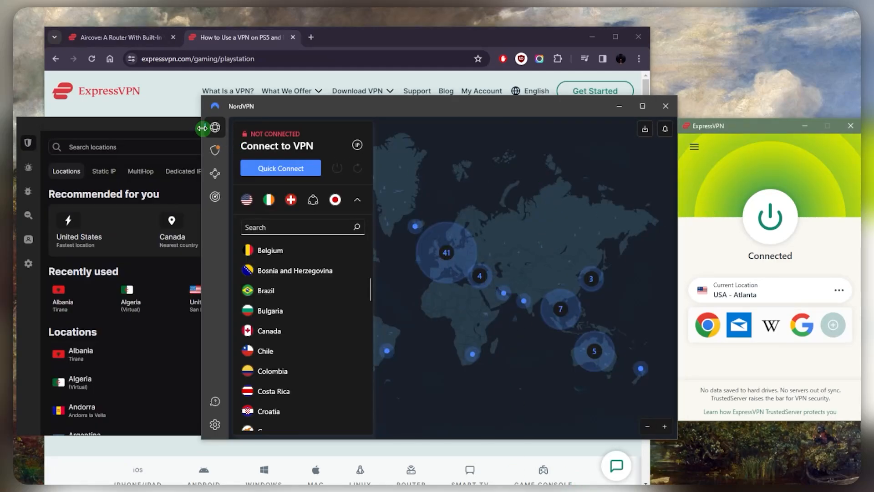
mouse_move(572, 177)
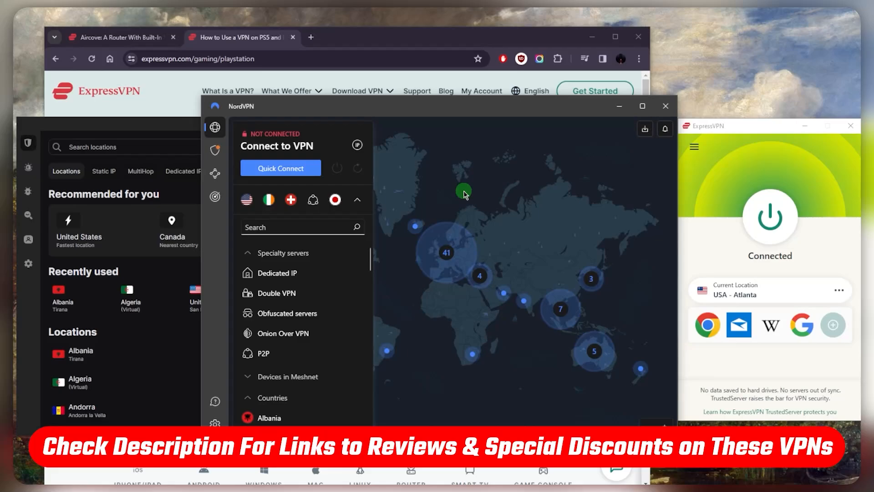
mouse_move(692, 202)
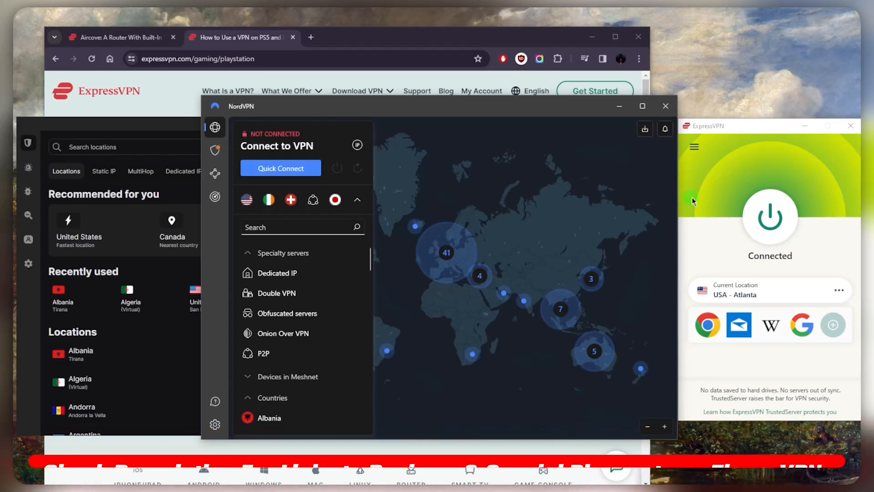
mouse_move(754, 185)
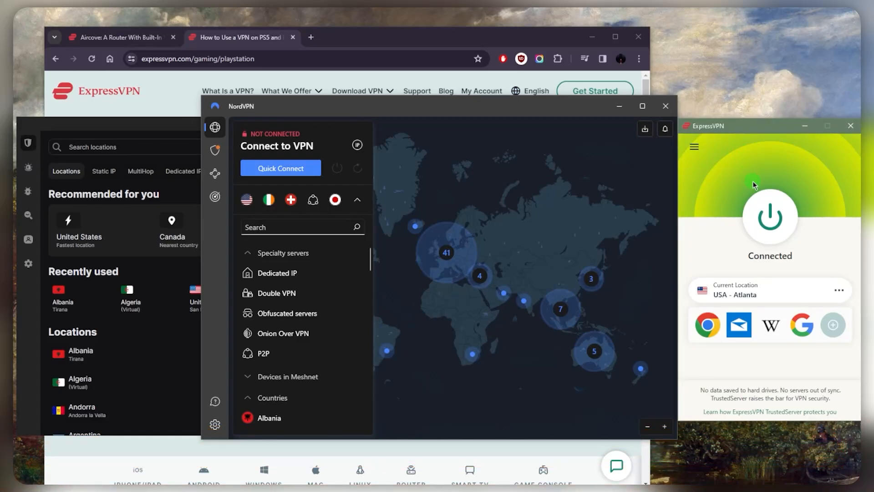
mouse_move(700, 218)
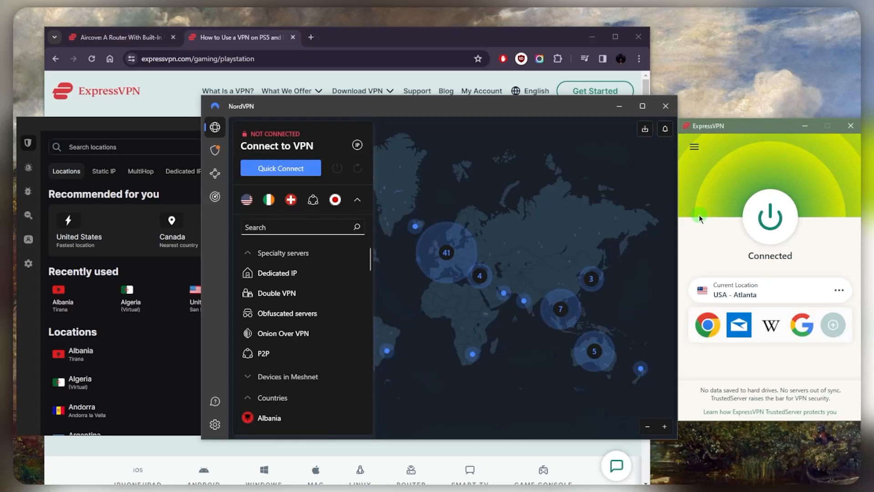
mouse_move(716, 188)
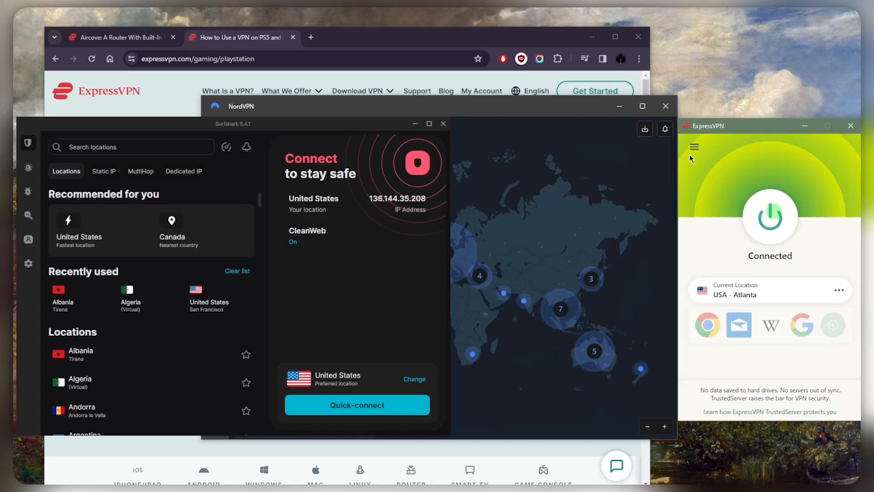
Disconnect ExpressVPN so it reads Not Connected with USA - Atlanta selected.
left_click(769, 216)
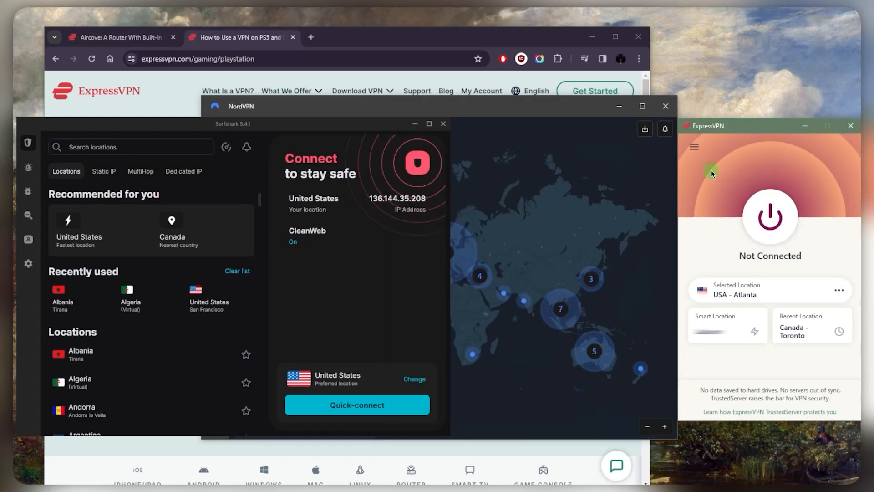
mouse_move(719, 169)
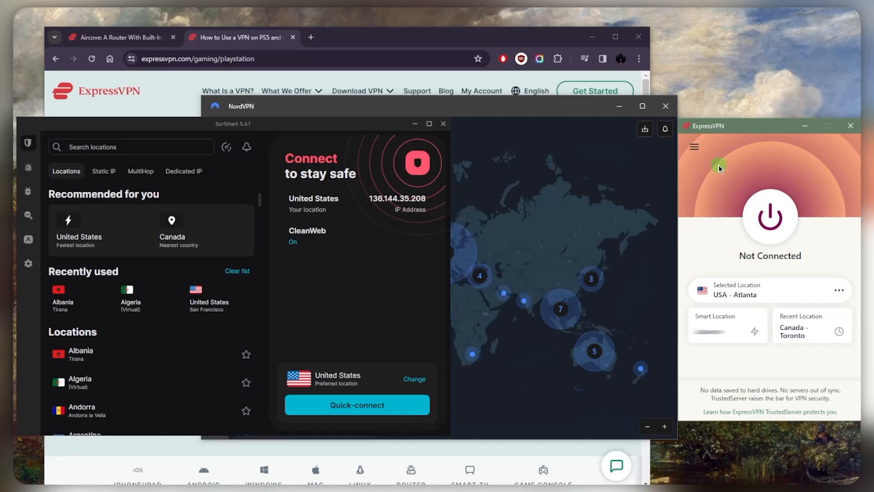
mouse_move(500, 170)
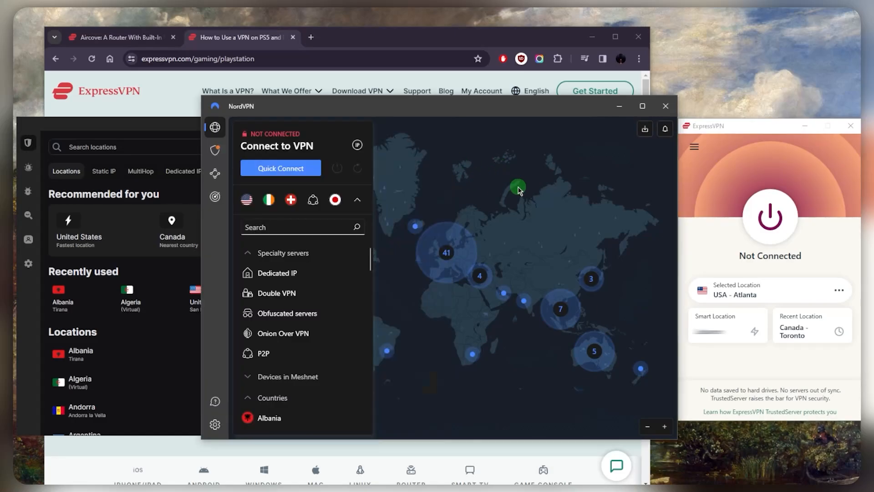
mouse_move(461, 207)
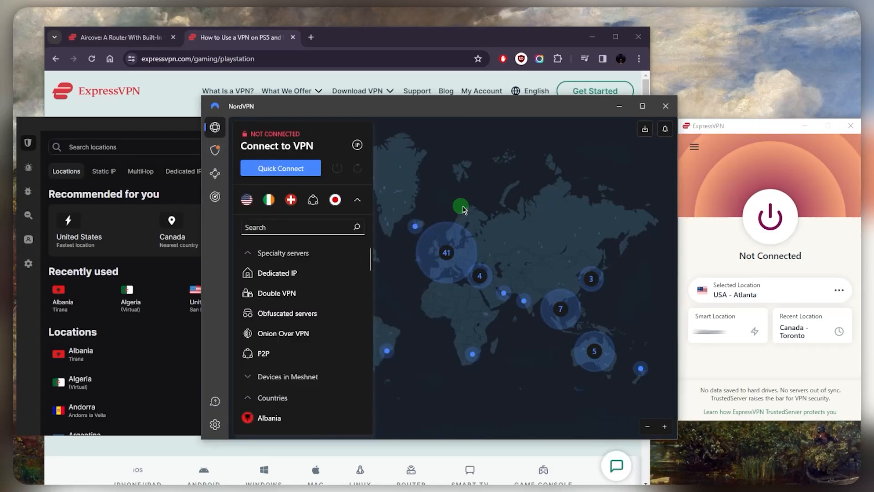
mouse_move(496, 224)
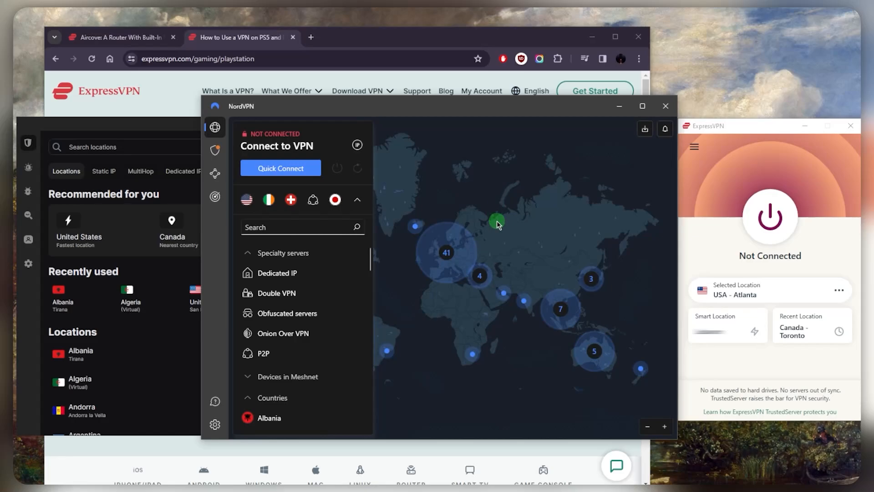
View NordVPN's Threat Protection page, then return to the server map and locations.
left_click(215, 174)
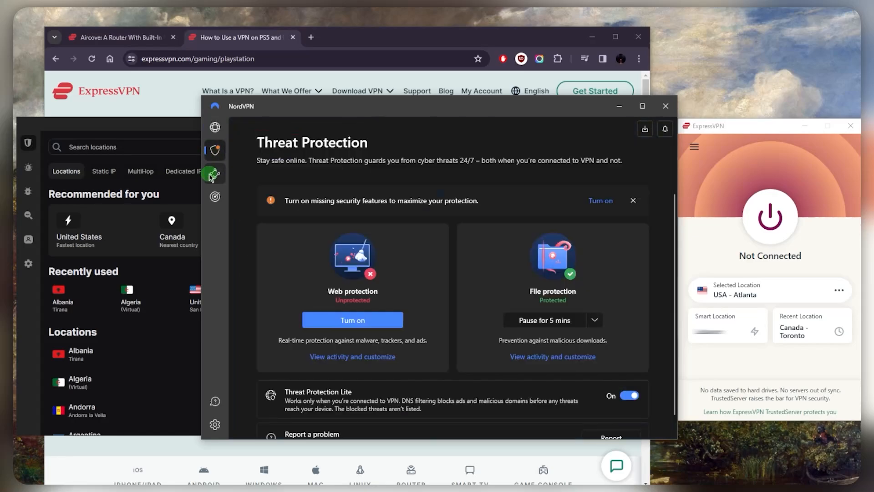
left_click(215, 128)
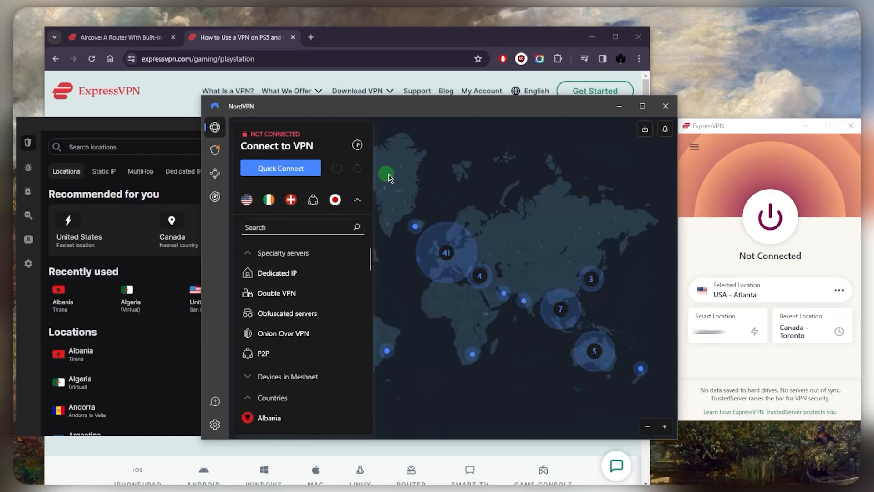
mouse_move(523, 202)
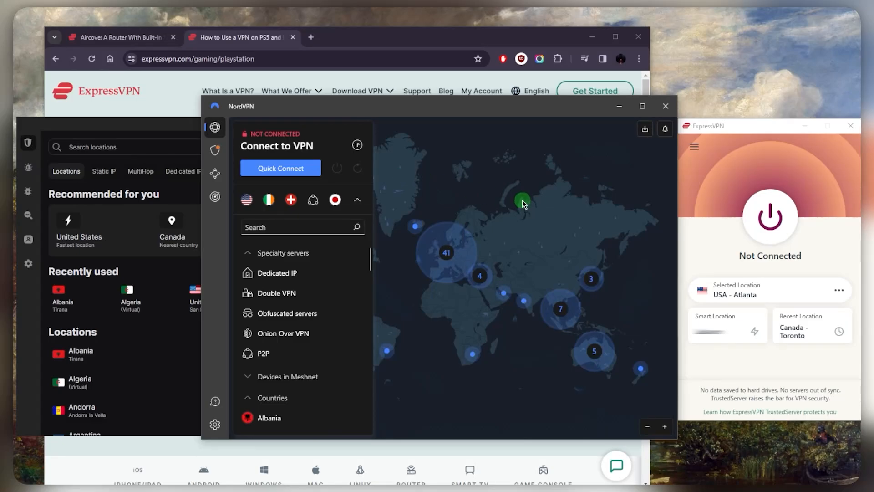
mouse_move(490, 233)
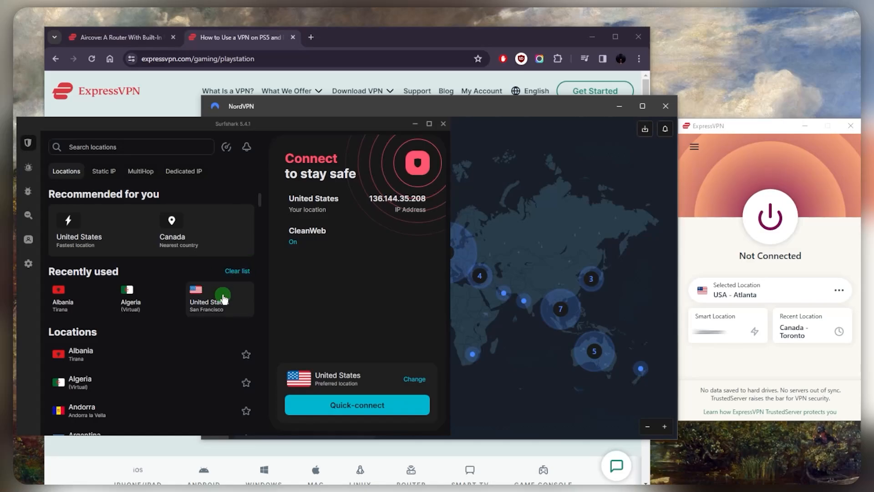
mouse_move(181, 182)
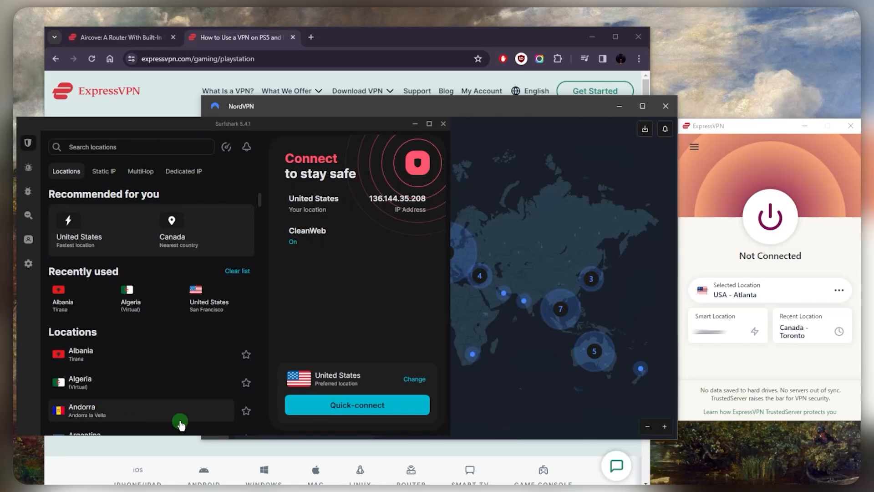
mouse_move(191, 388)
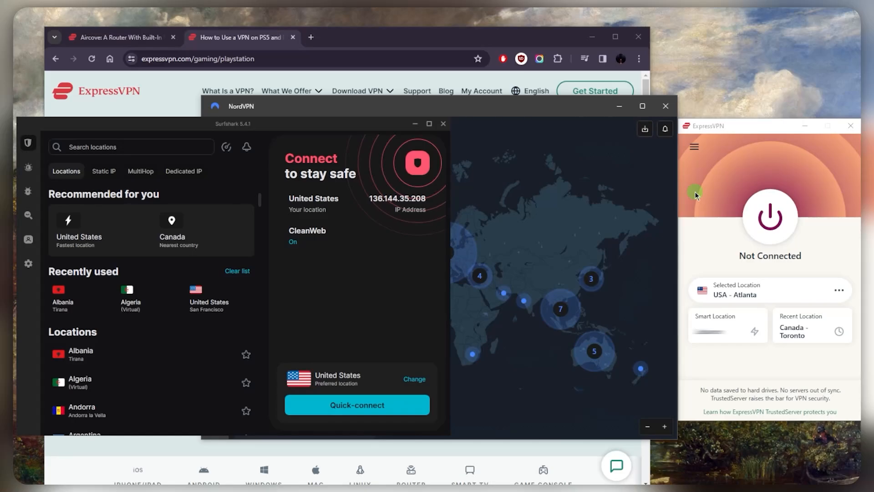
mouse_move(253, 131)
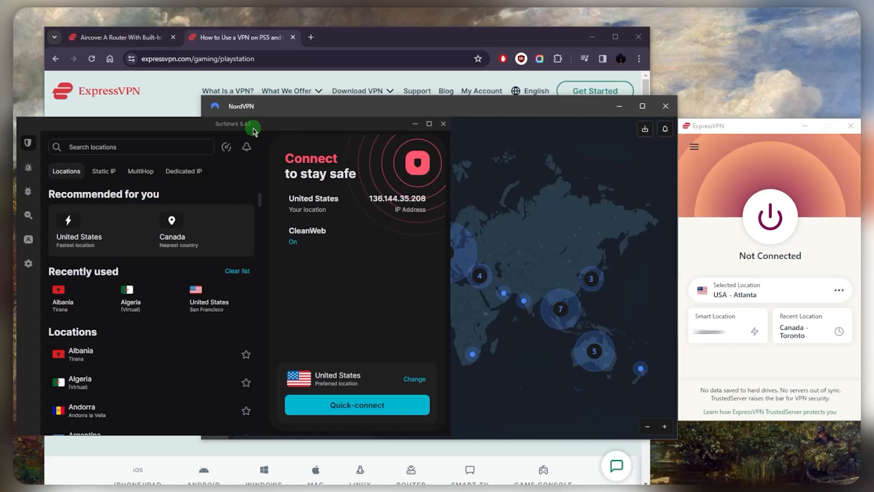
mouse_move(601, 200)
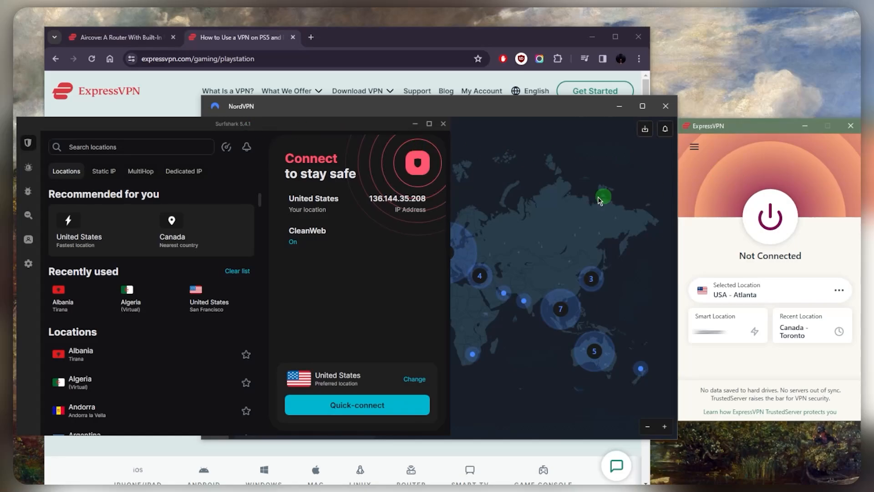
mouse_move(528, 193)
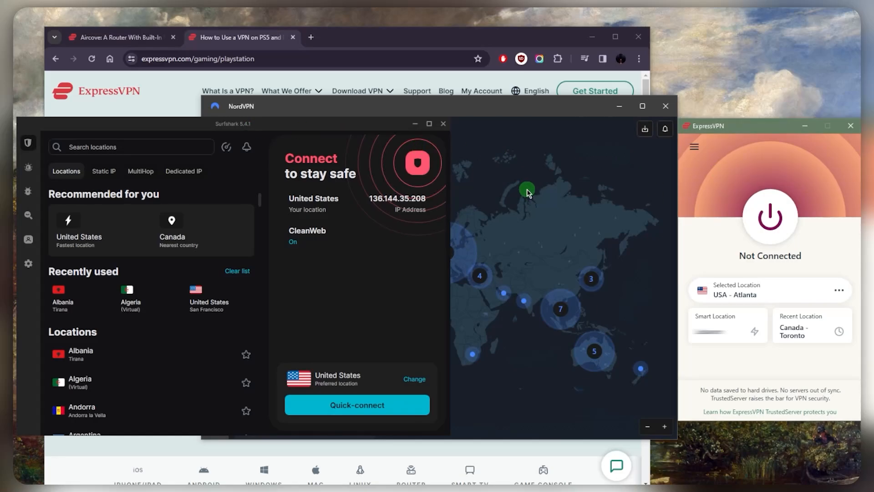
mouse_move(729, 157)
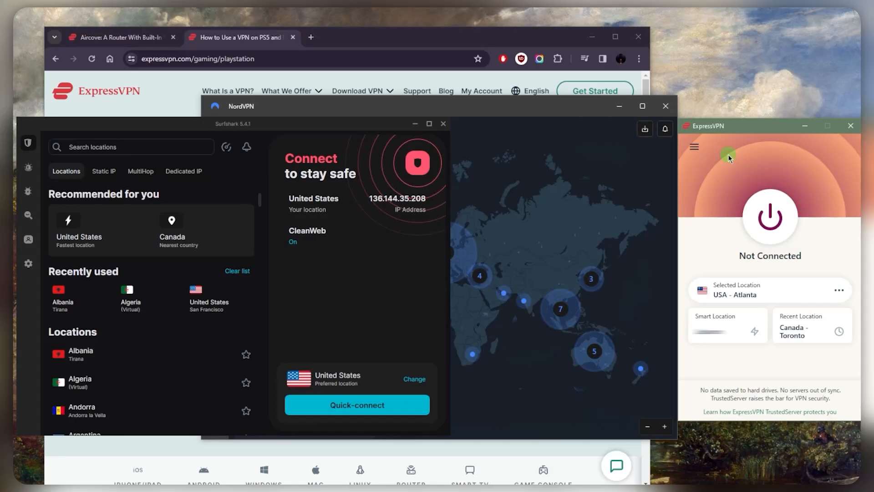
mouse_move(720, 183)
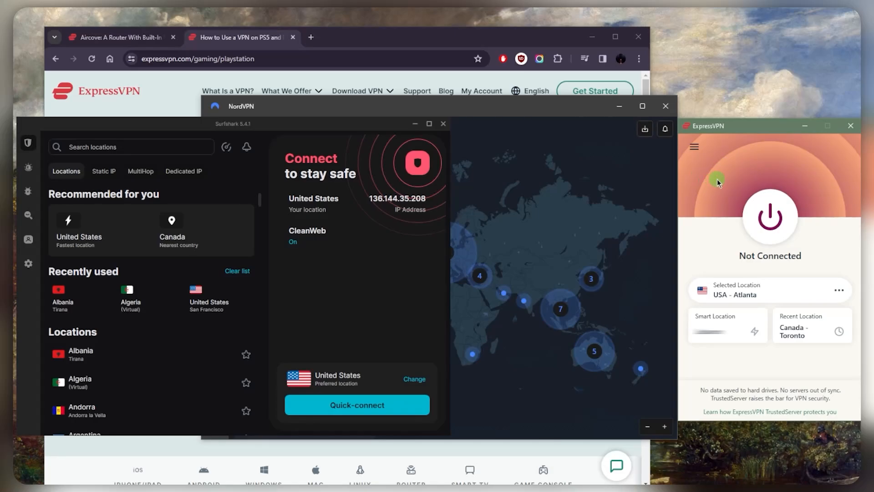
mouse_move(697, 133)
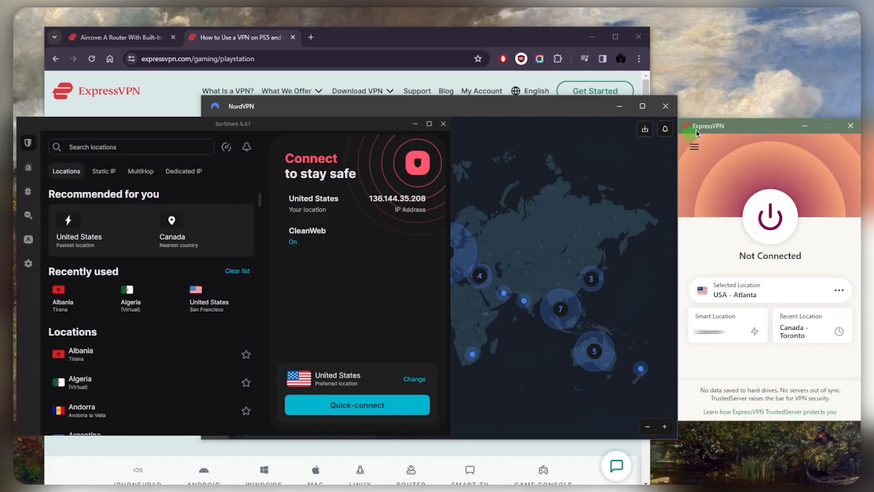
mouse_move(741, 236)
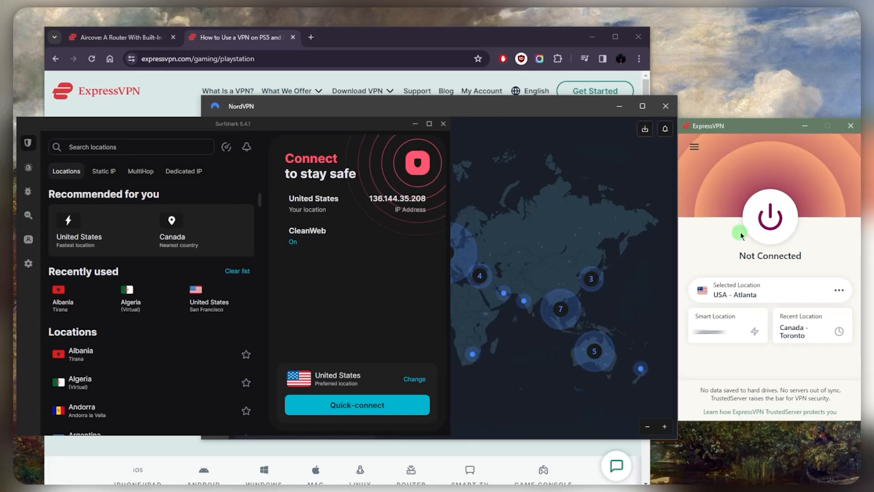
mouse_move(726, 232)
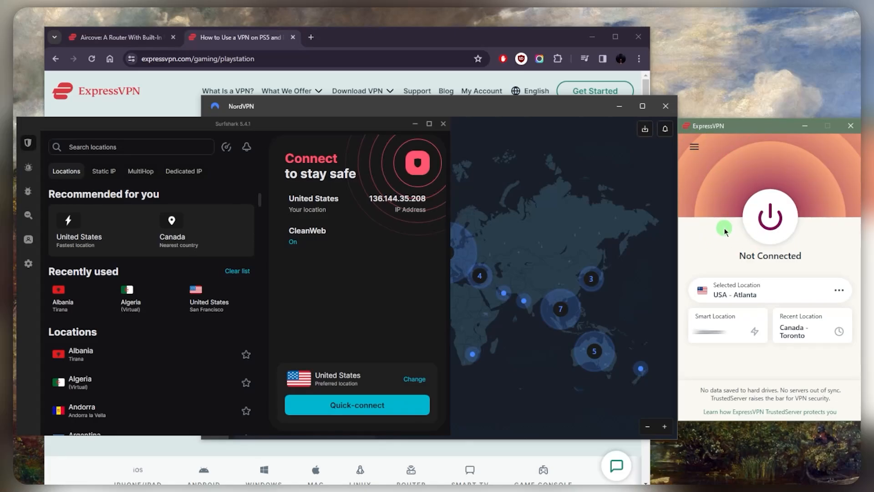
Reach ExpressVPN's order page via Get Started and highlight the $12.95 1-month plan.
left_click(595, 90)
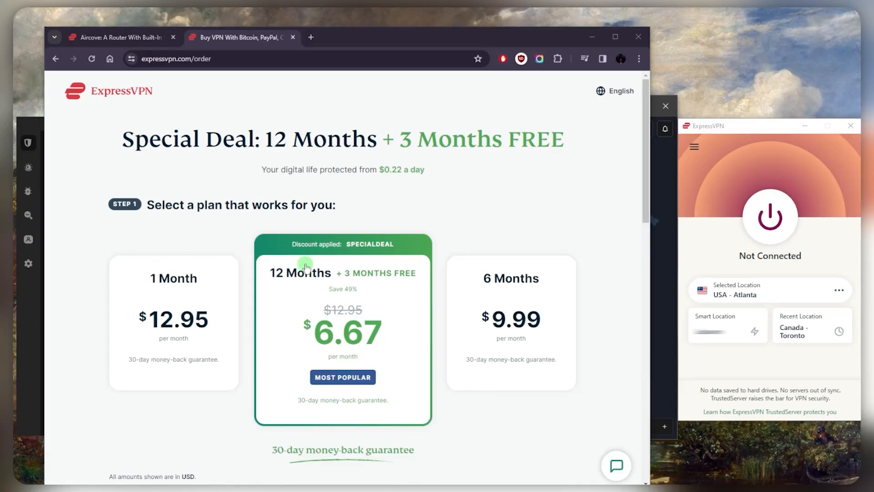
left_click(173, 328)
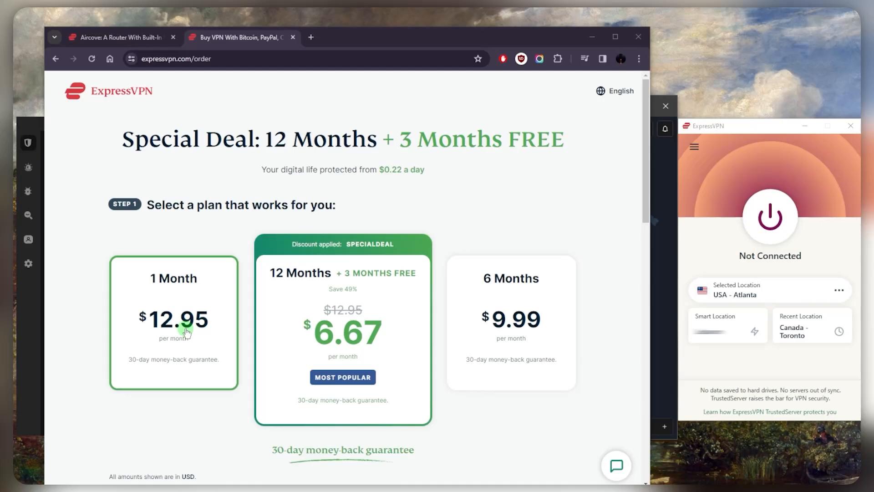
mouse_move(175, 299)
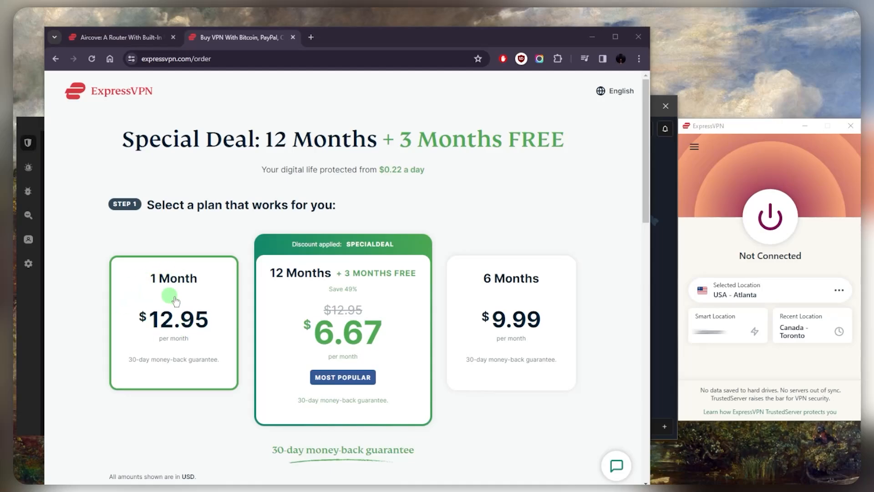
mouse_move(181, 284)
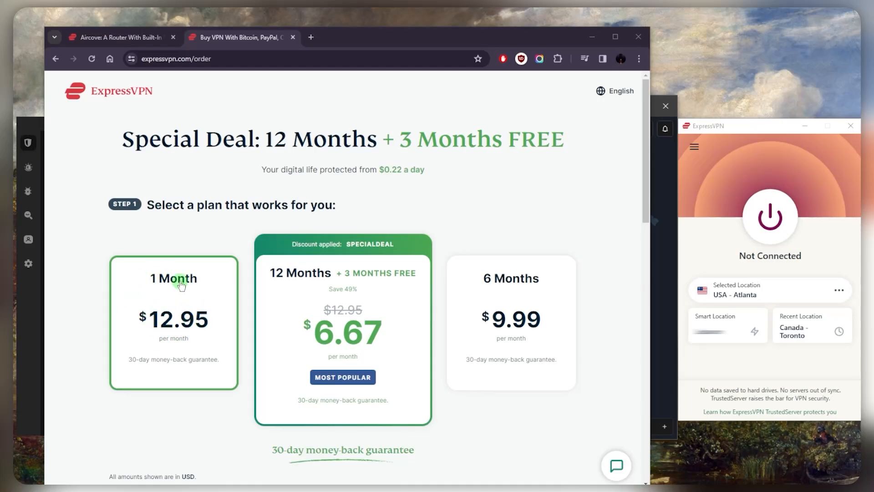
mouse_move(192, 305)
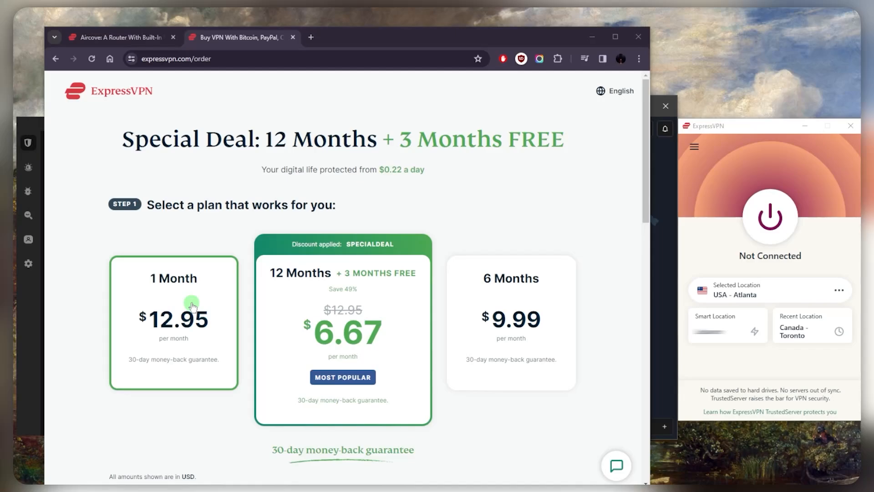
mouse_move(153, 305)
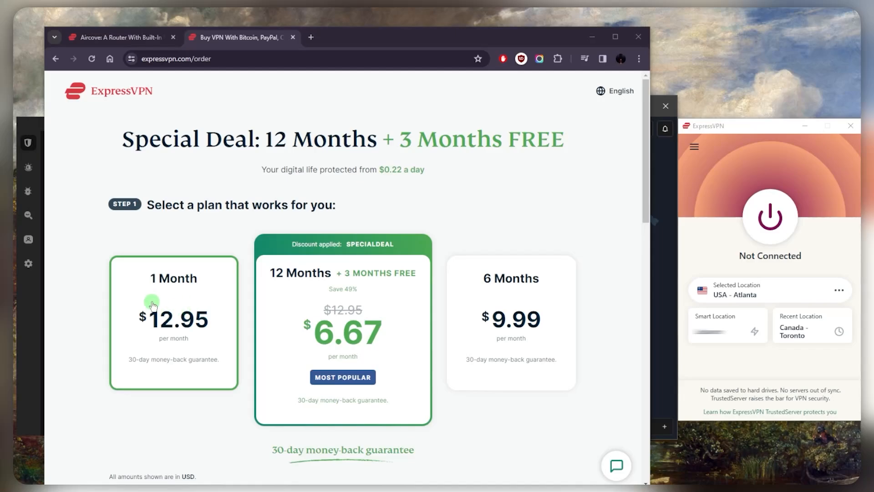
mouse_move(149, 337)
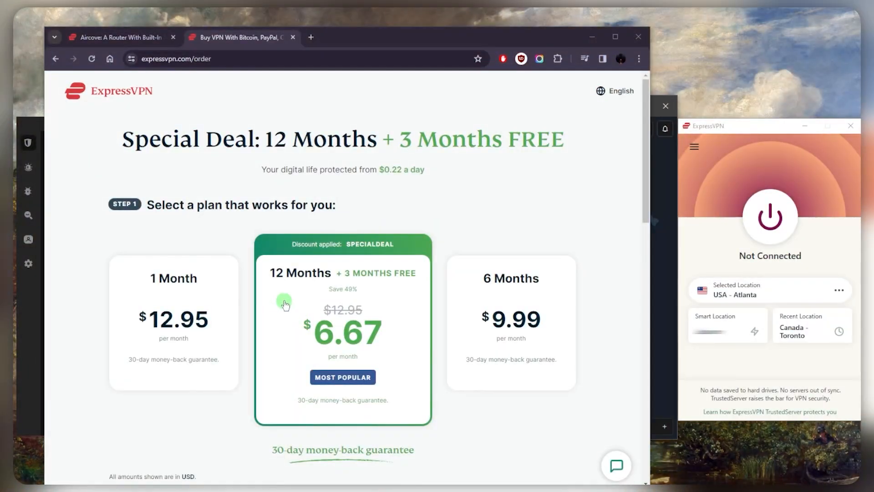
mouse_move(299, 292)
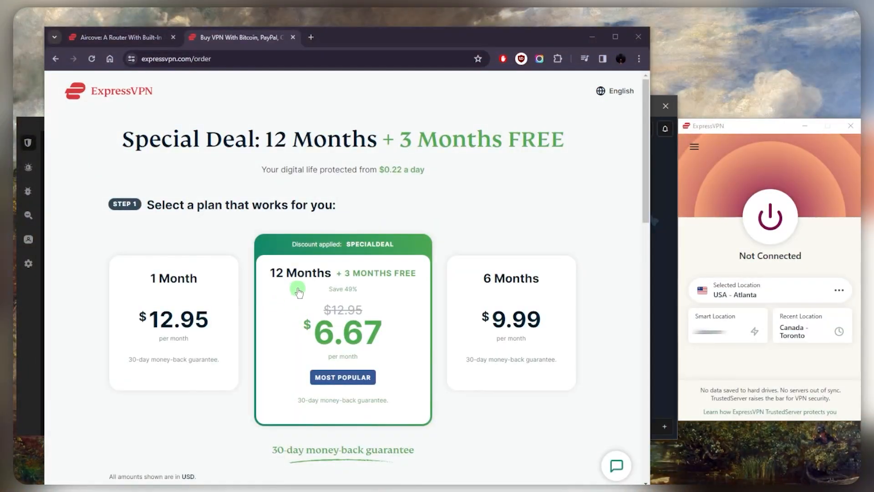
mouse_move(348, 277)
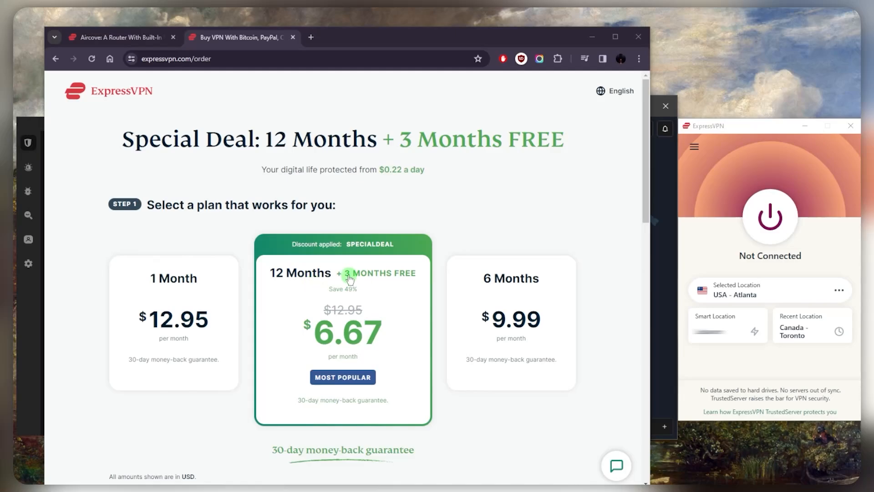
mouse_move(337, 272)
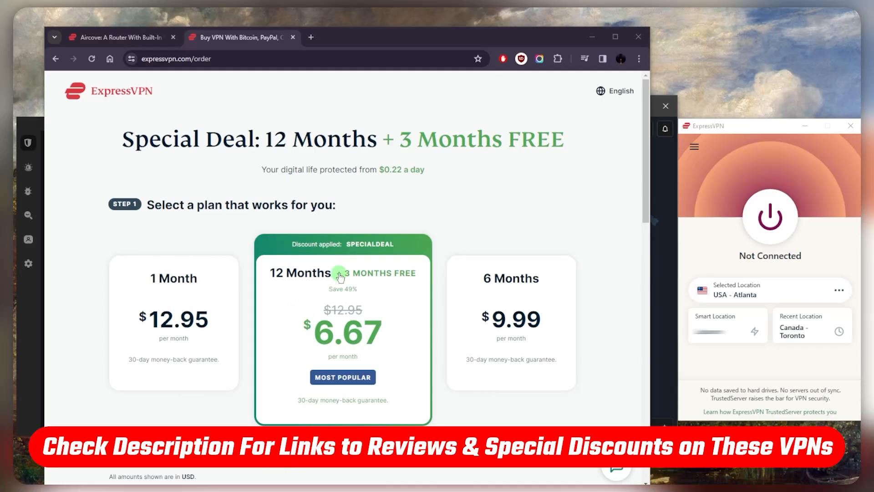
mouse_move(580, 202)
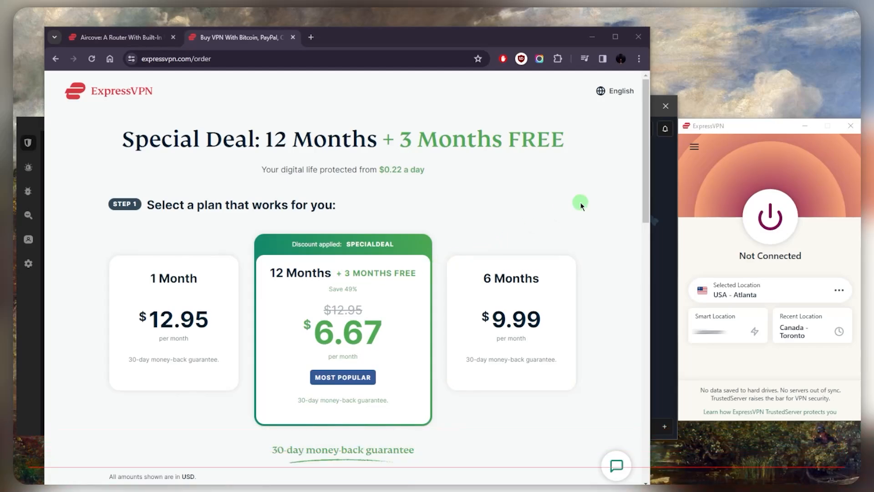